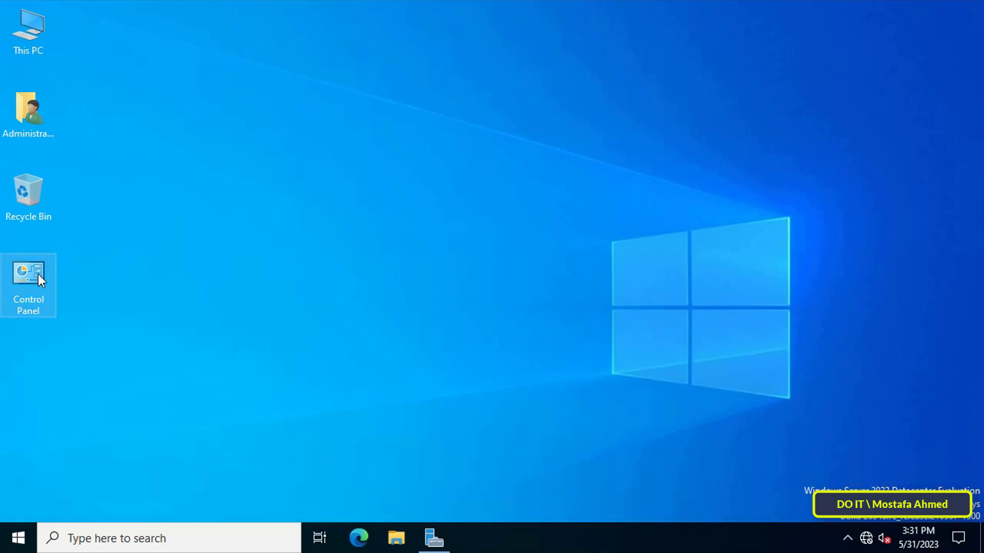
Show Devices and Printers from Control Panel and select the HP LaserJet Pro 400.
double_click(29, 276)
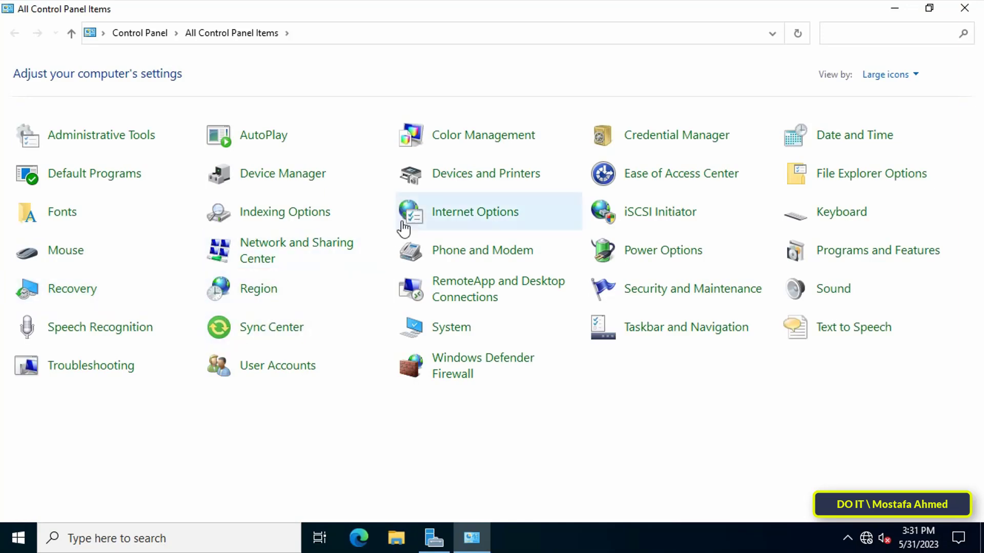
mouse_move(485, 174)
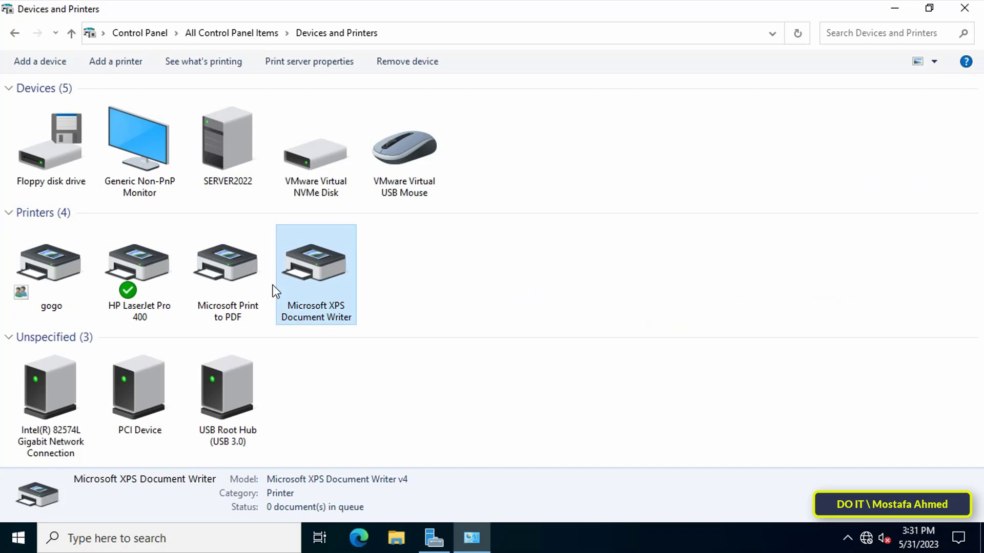
click(139, 269)
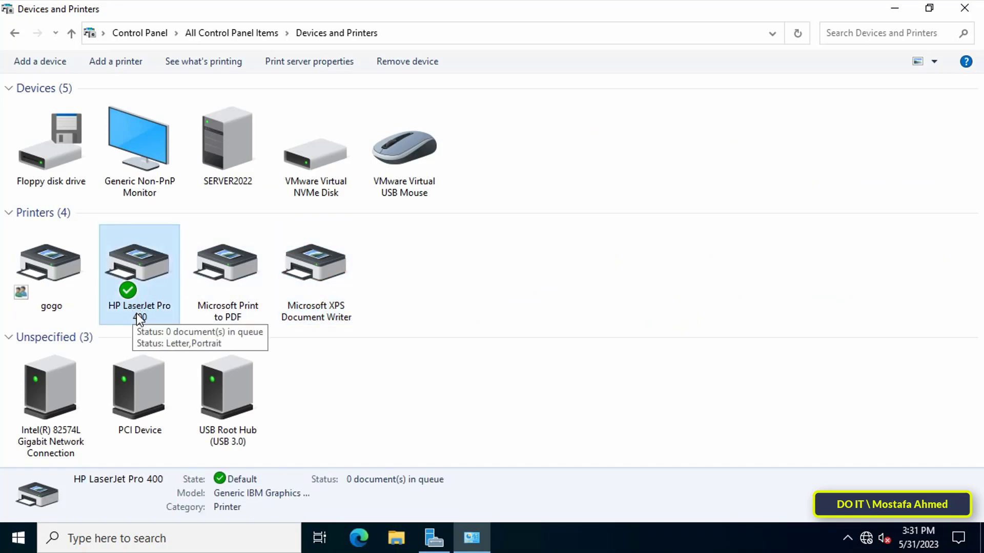
mouse_move(144, 290)
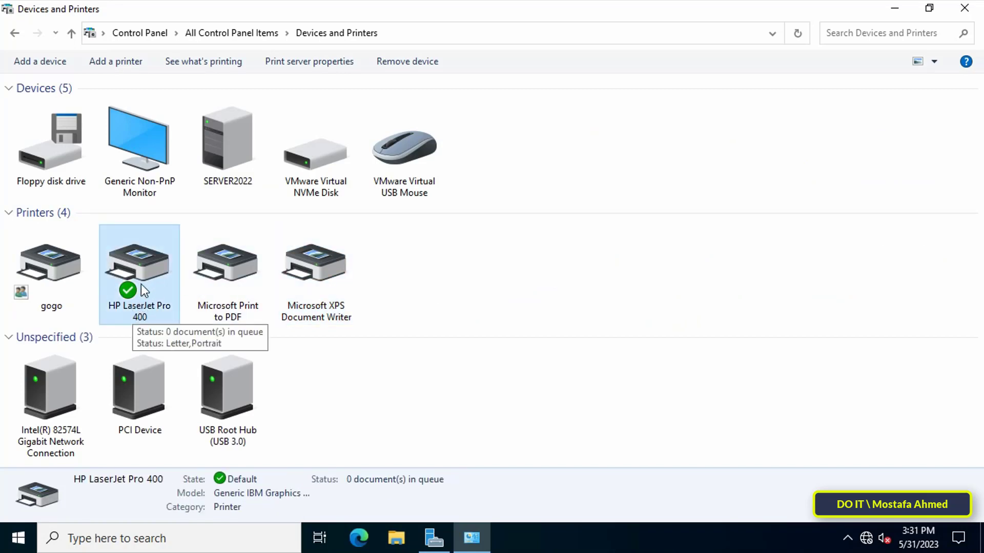
Enable 'Share this printer' for HP LaserJet Pro 400 in its Sharing properties and close the print queue.
double_click(139, 260)
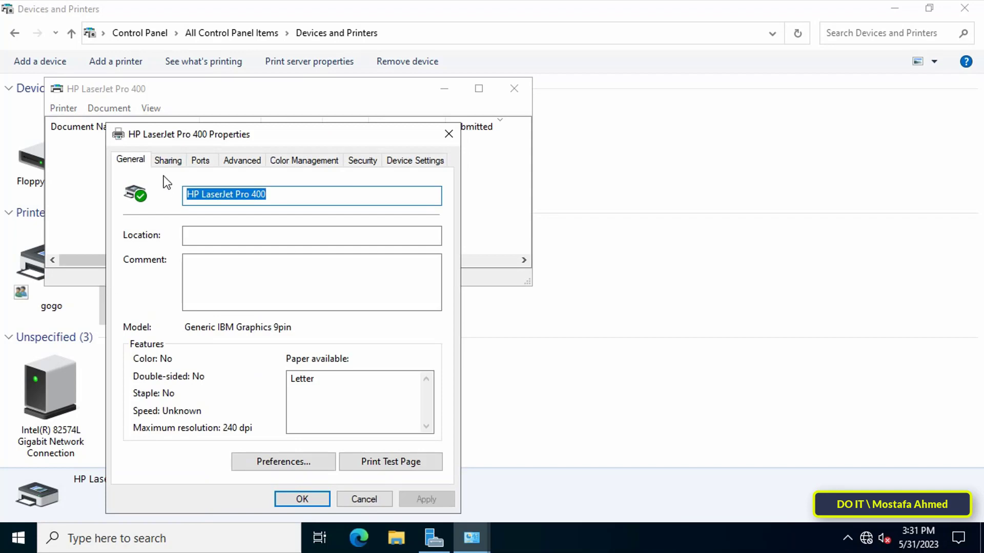
click(167, 160)
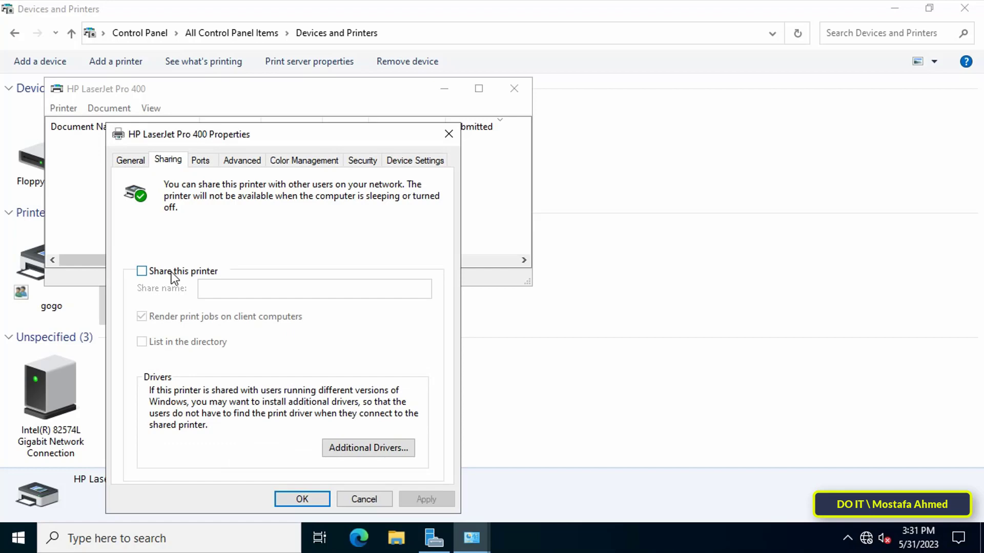
click(141, 271)
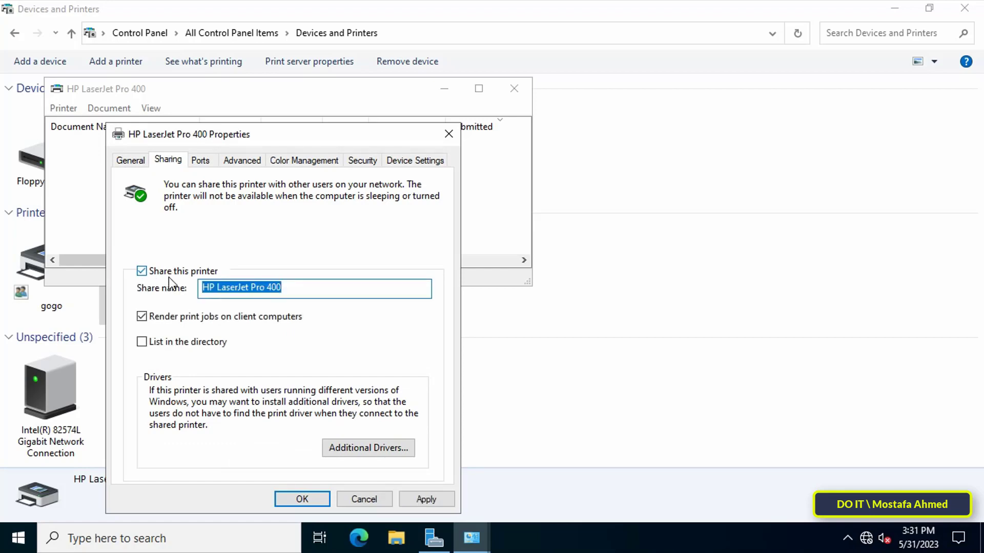
mouse_move(363, 499)
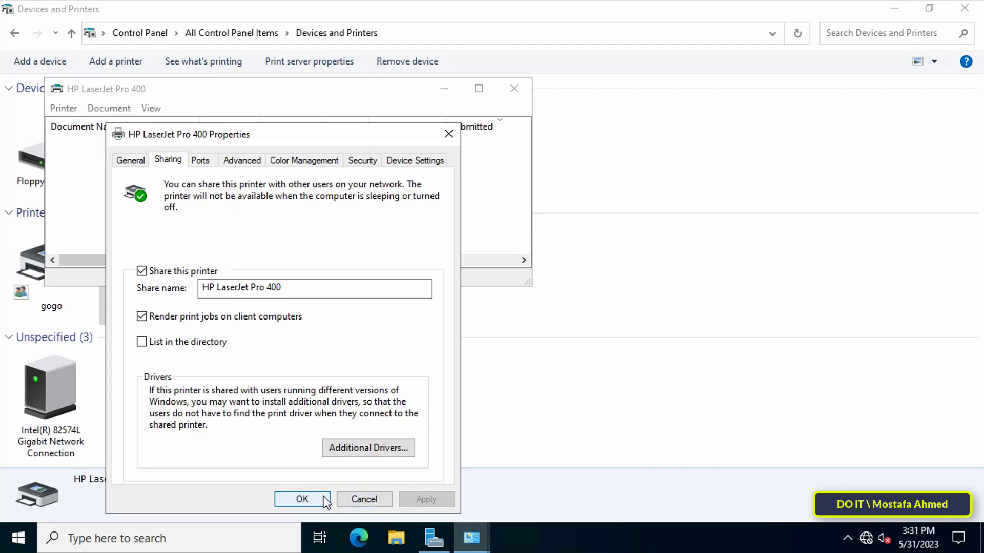
click(301, 499)
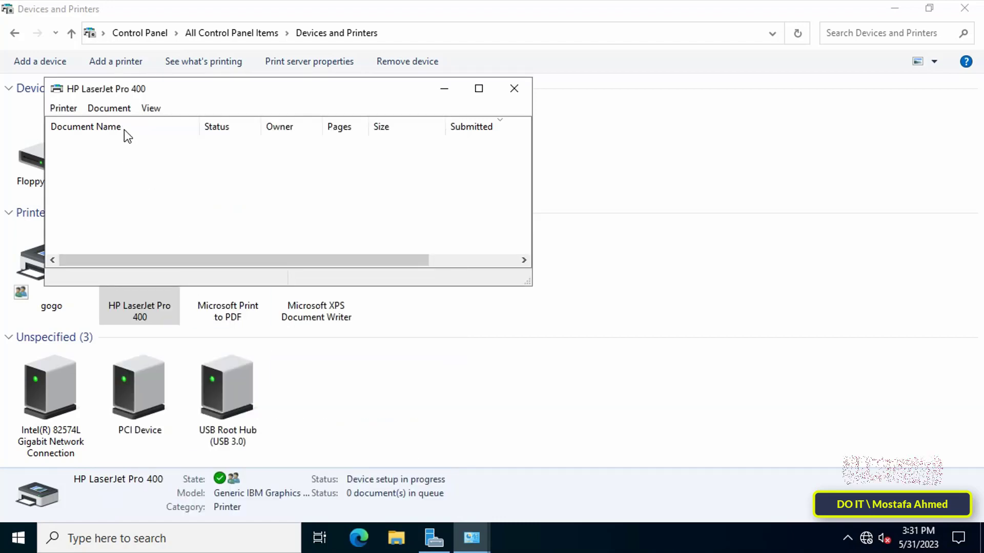
mouse_move(513, 88)
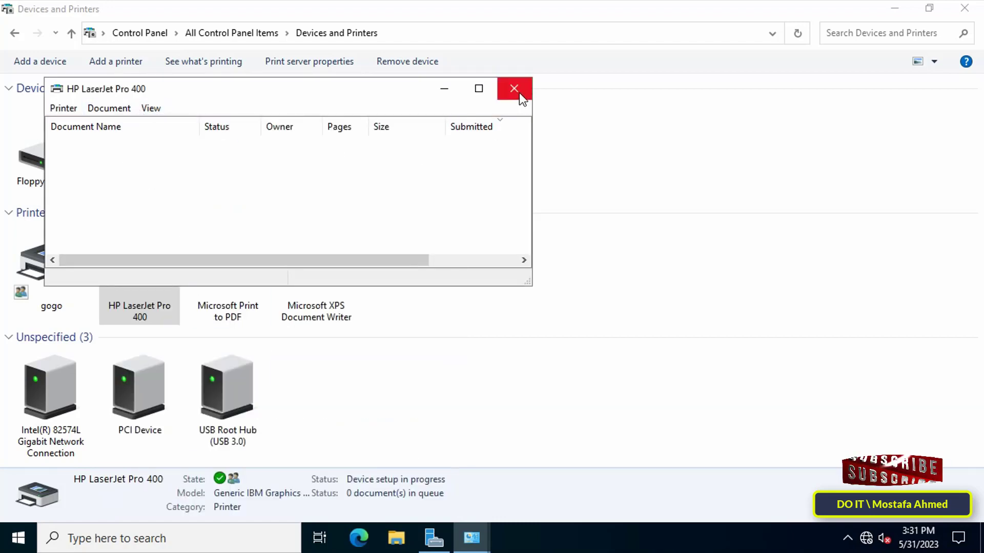
mouse_move(514, 88)
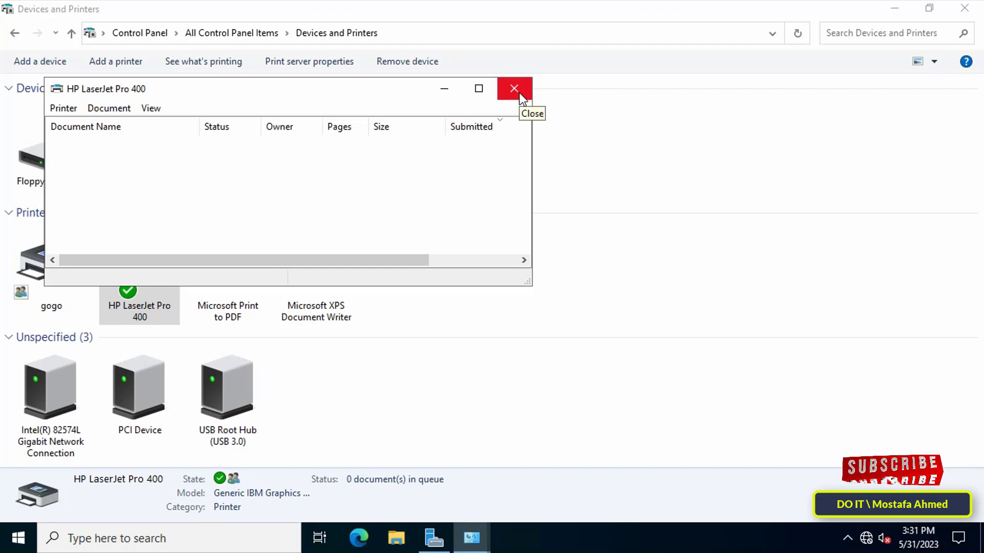
click(514, 88)
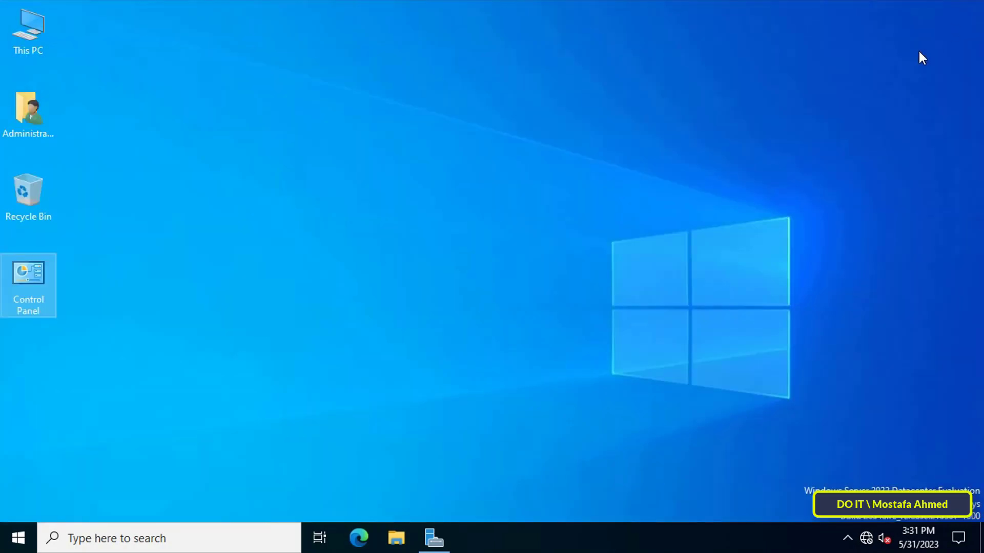
Launch Group Policy Management from Server Manager's Tools menu for DOIT.COM.
click(433, 538)
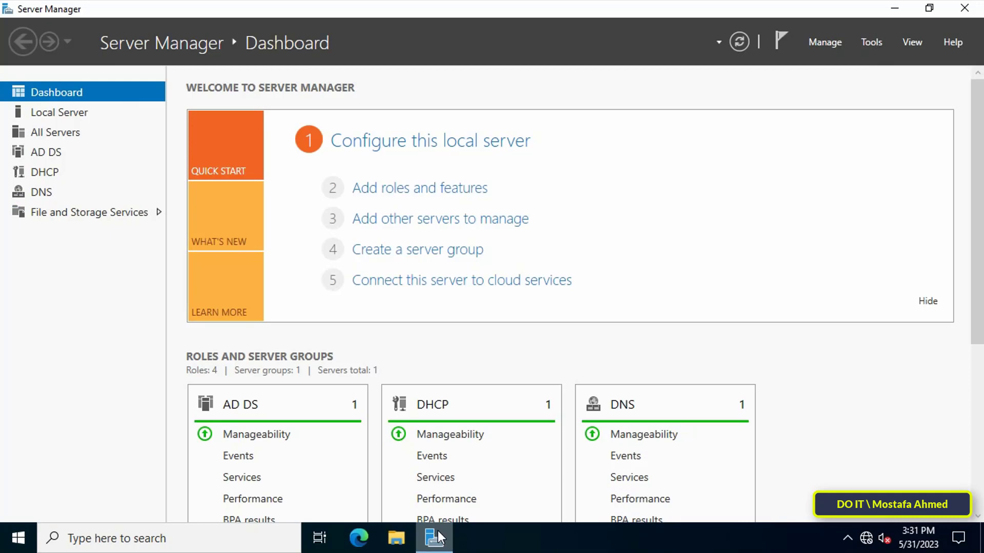
click(871, 42)
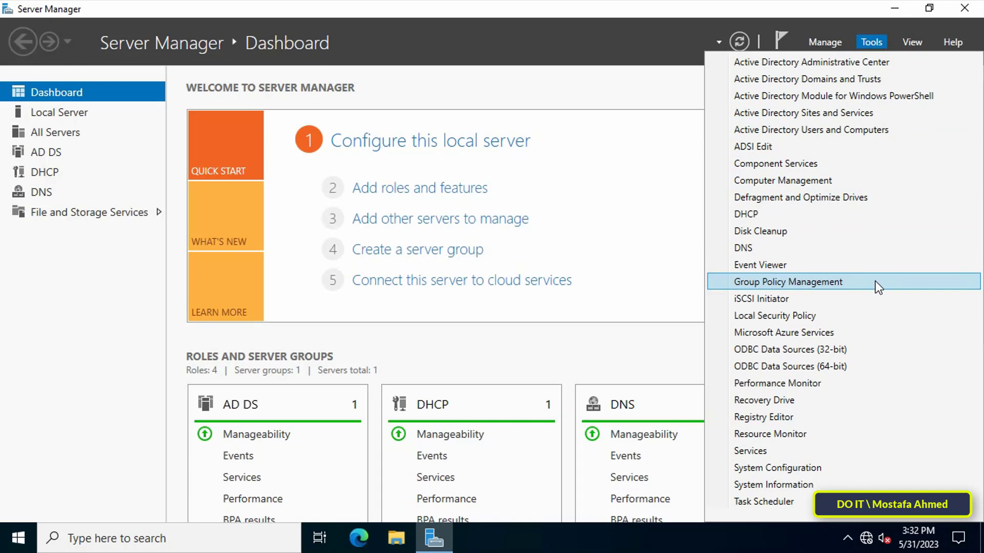
click(790, 281)
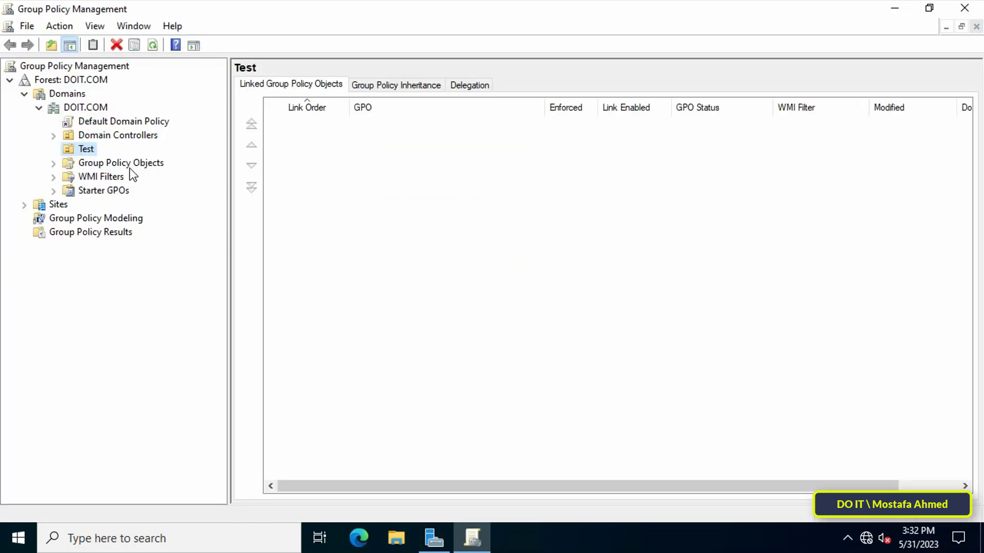
Create a new GPO named 'Shared Printer' under Group Policy Objects.
right_click(121, 163)
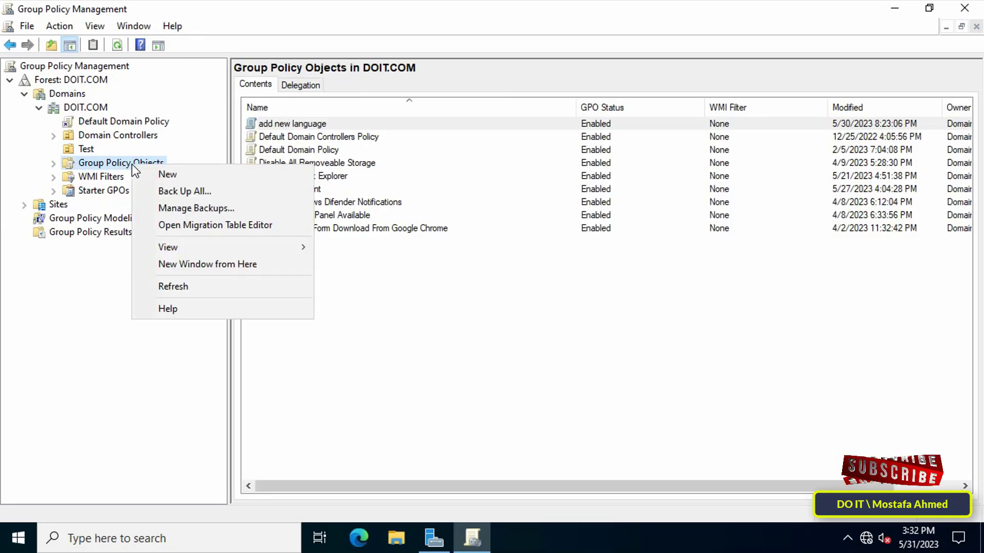
click(167, 174)
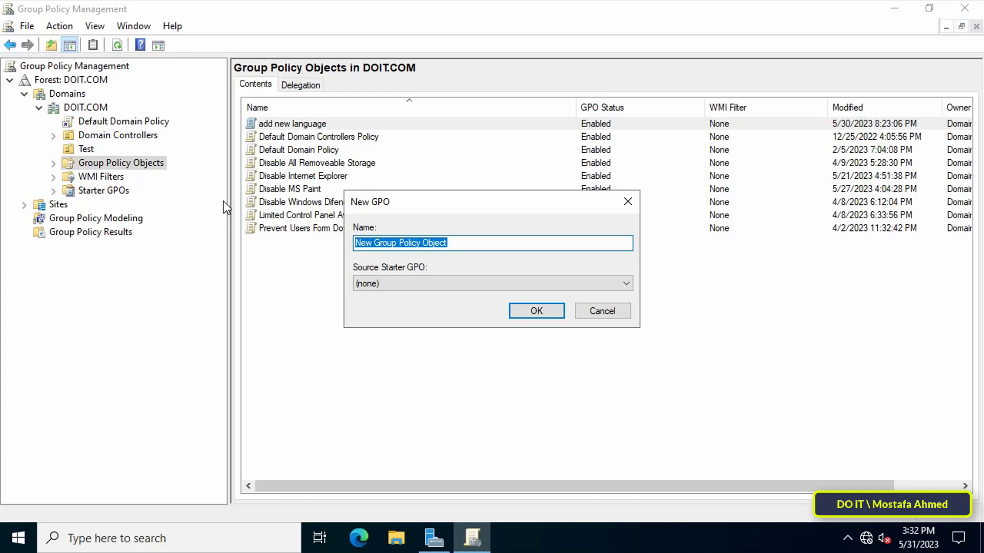
text(Share)
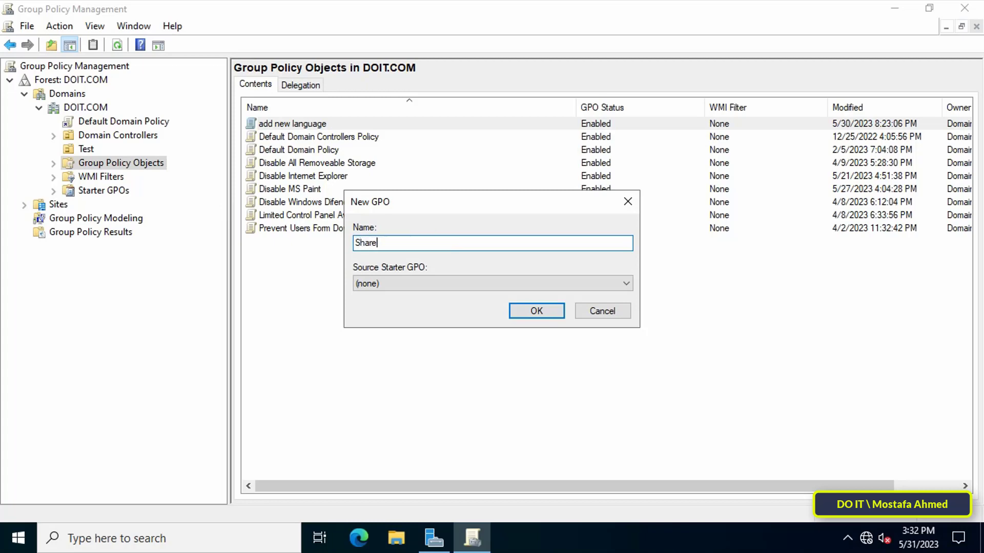
text(d)
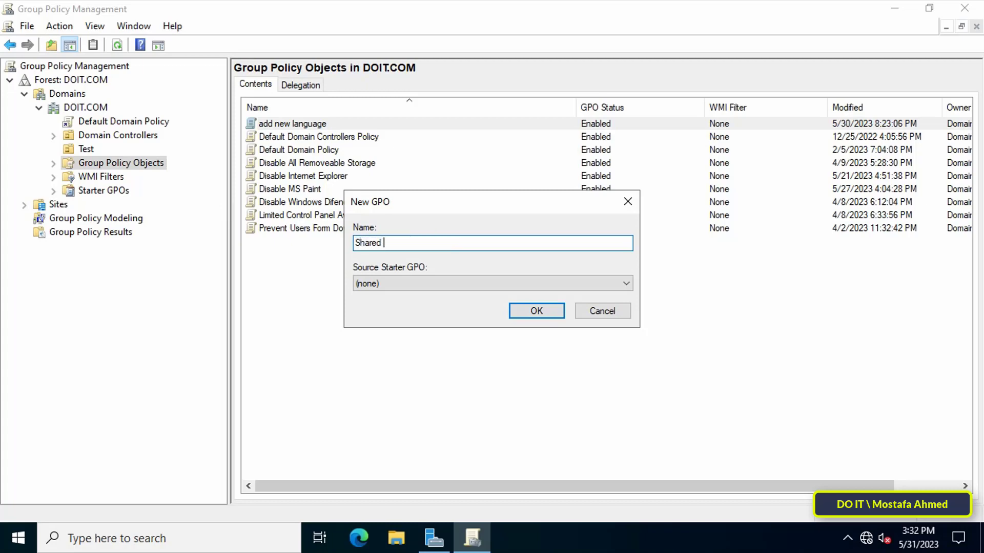
text(Printer)
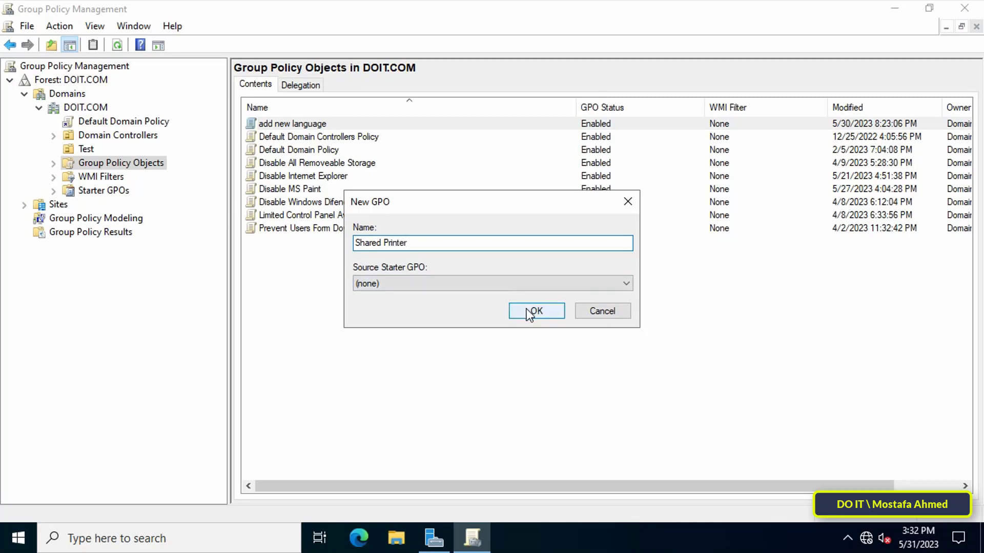
click(535, 312)
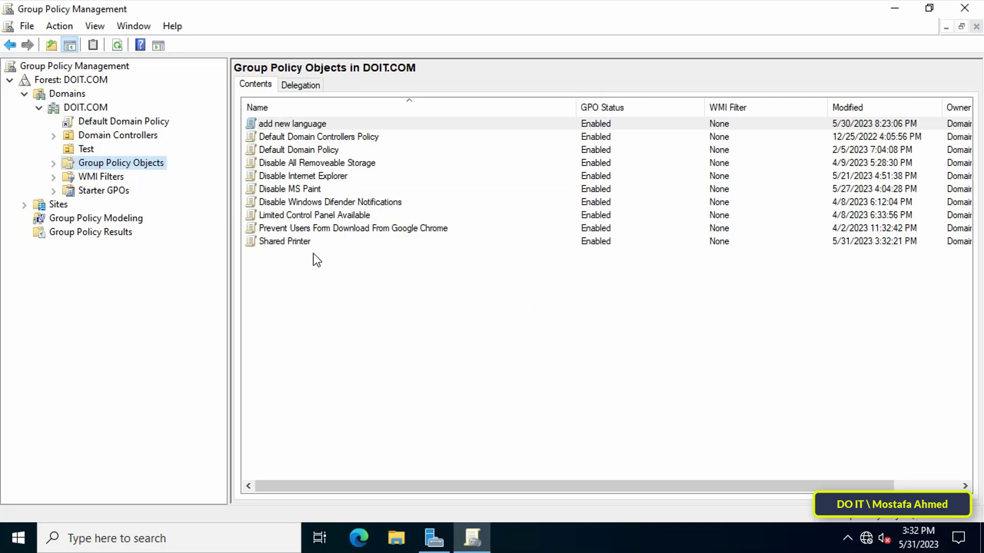
Edit the Shared Printer GPO in Group Policy Management Editor.
right_click(284, 241)
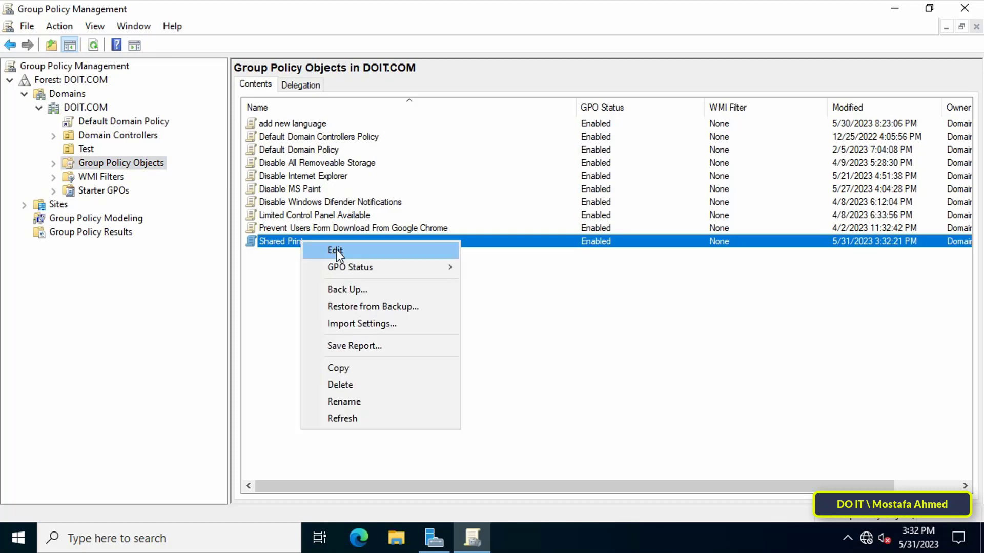
click(335, 250)
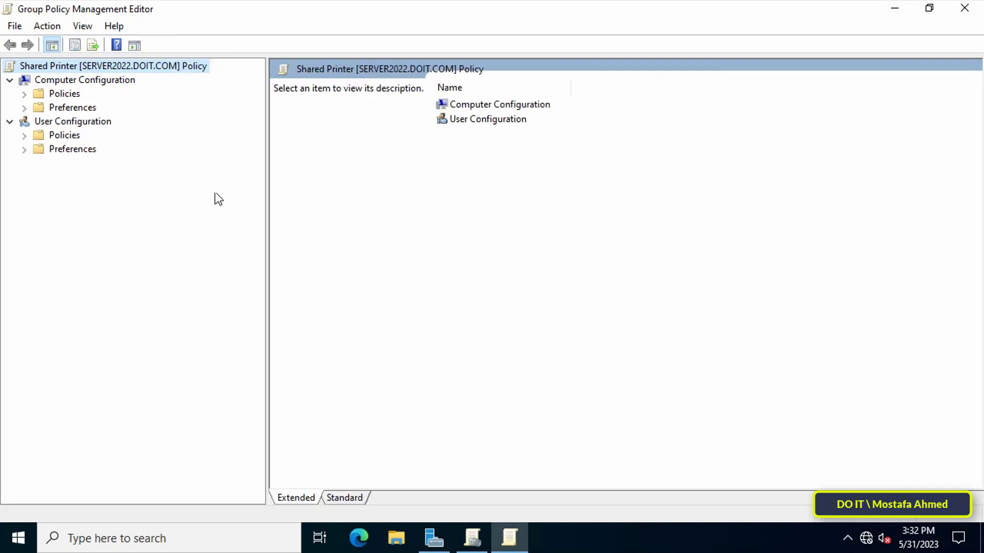
Navigate to User Configuration > Preferences > Control Panel Settings > Printers.
click(73, 121)
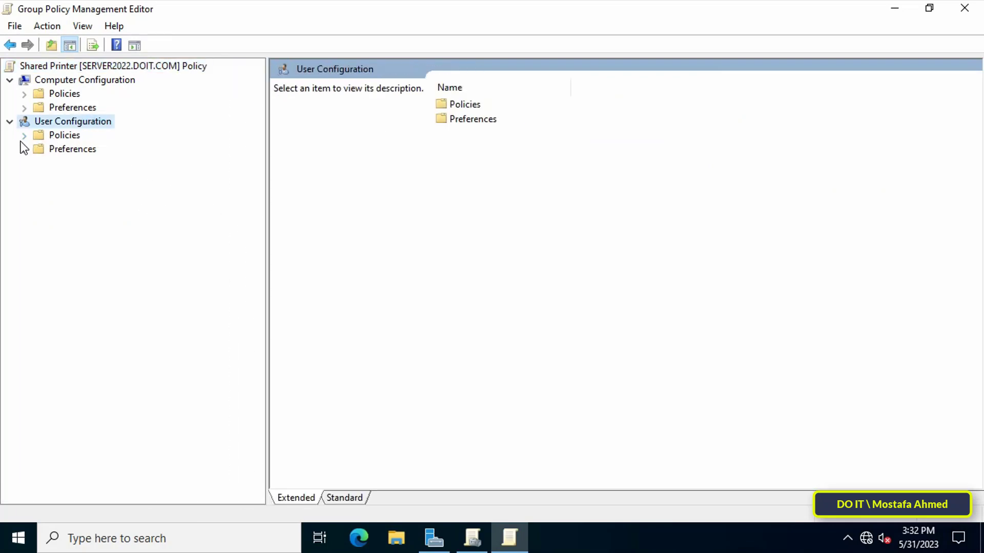
click(24, 149)
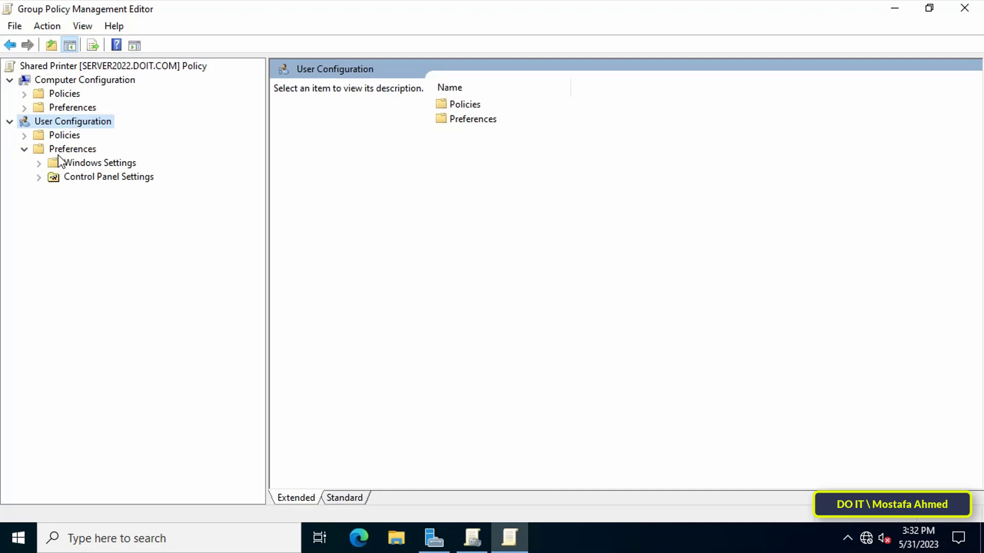
click(100, 163)
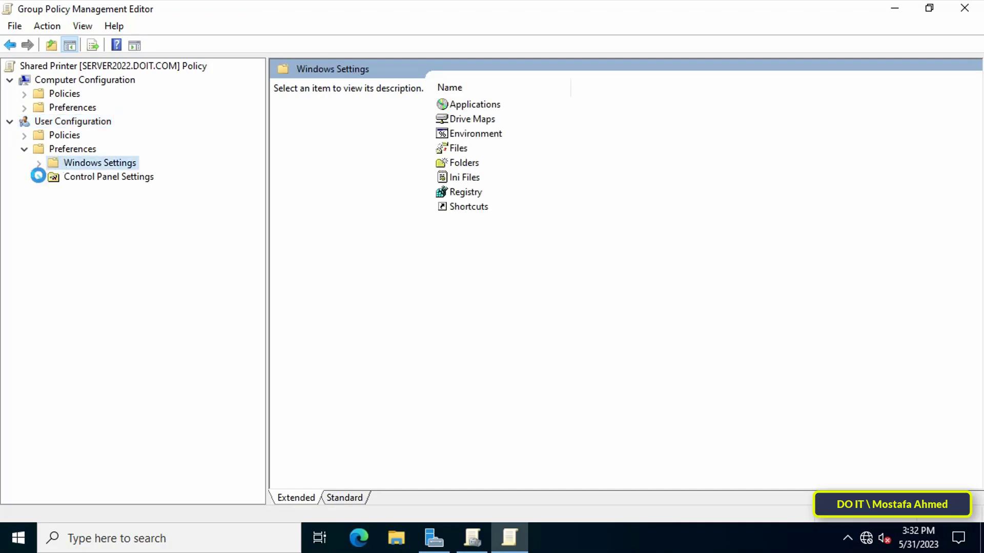
click(39, 177)
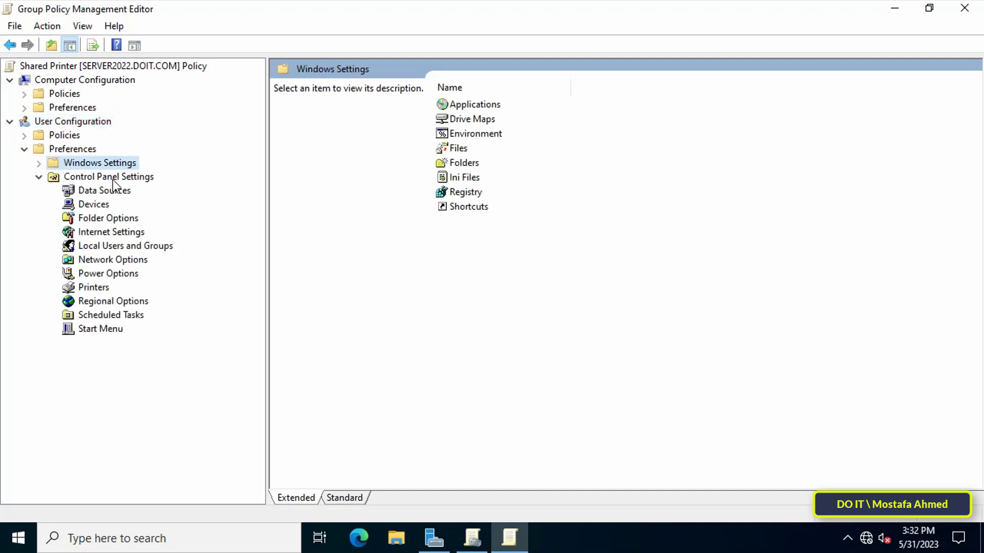
click(109, 177)
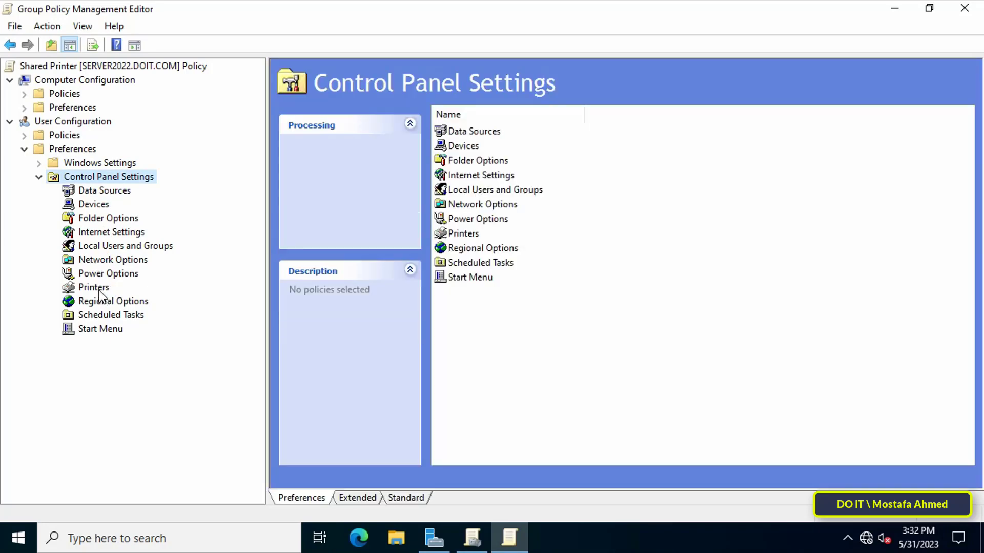
click(94, 287)
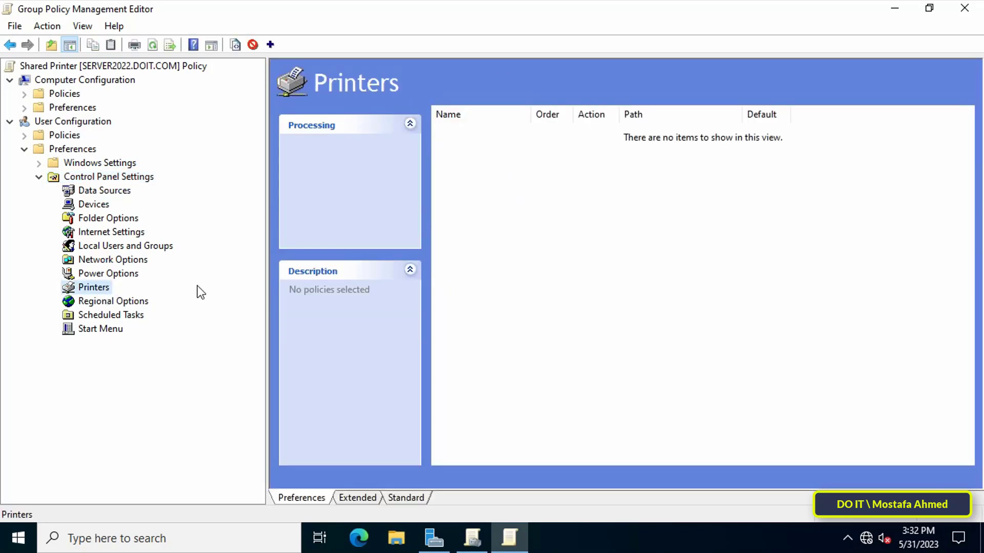
Add a New > Shared Printer item in the empty Printers list.
right_click(608, 273)
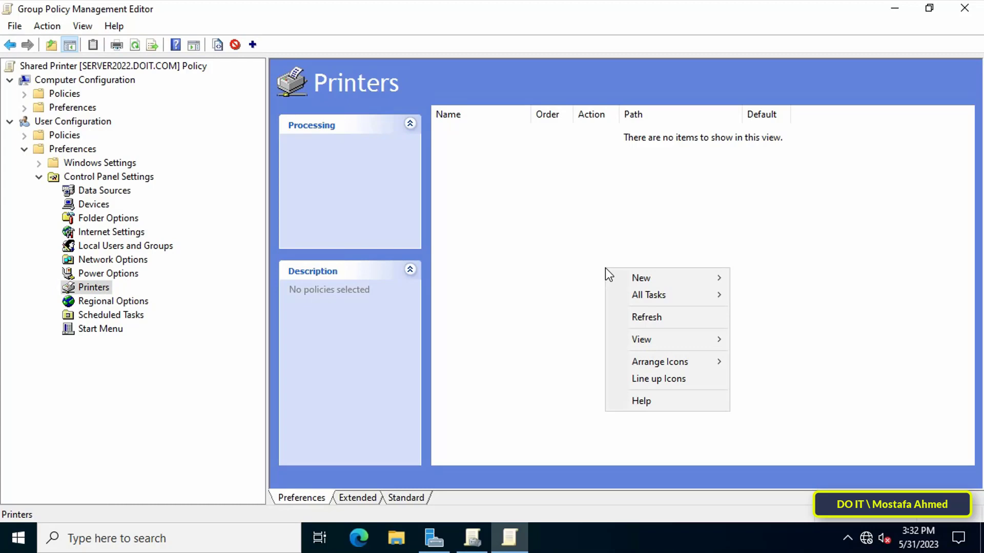
mouse_move(641, 278)
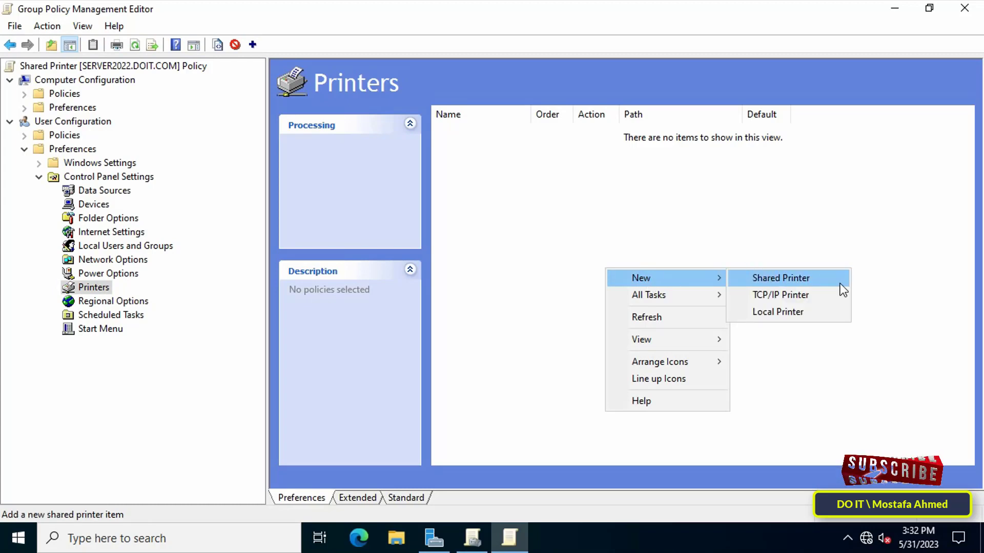
click(779, 277)
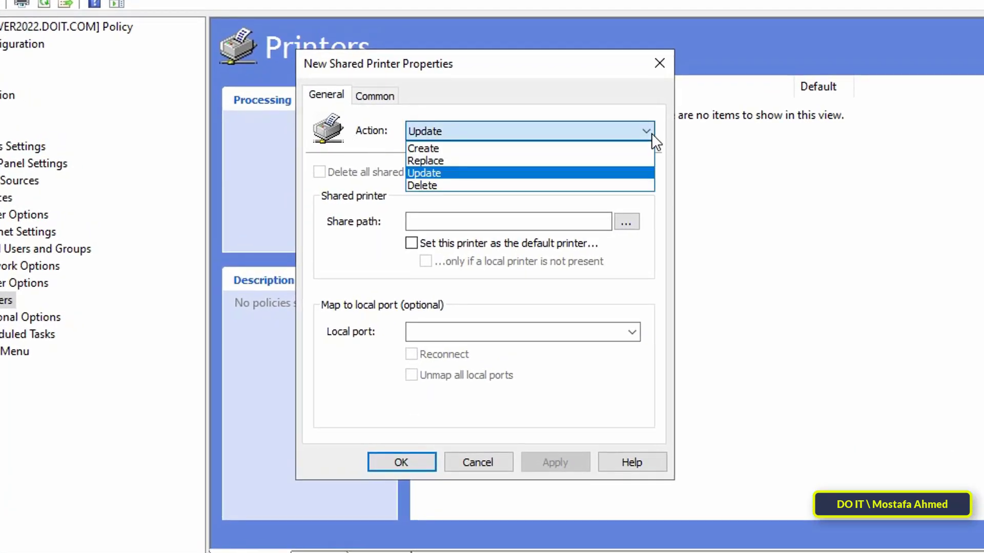
Keep action Update and enter share path \\192.168.1.200\, then check shares in File Explorer.
click(424, 172)
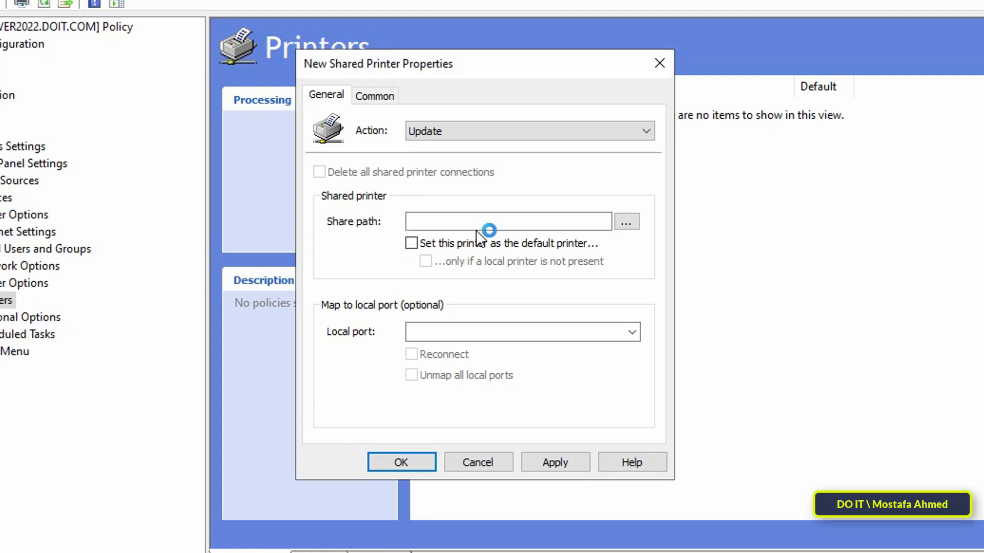
click(509, 221)
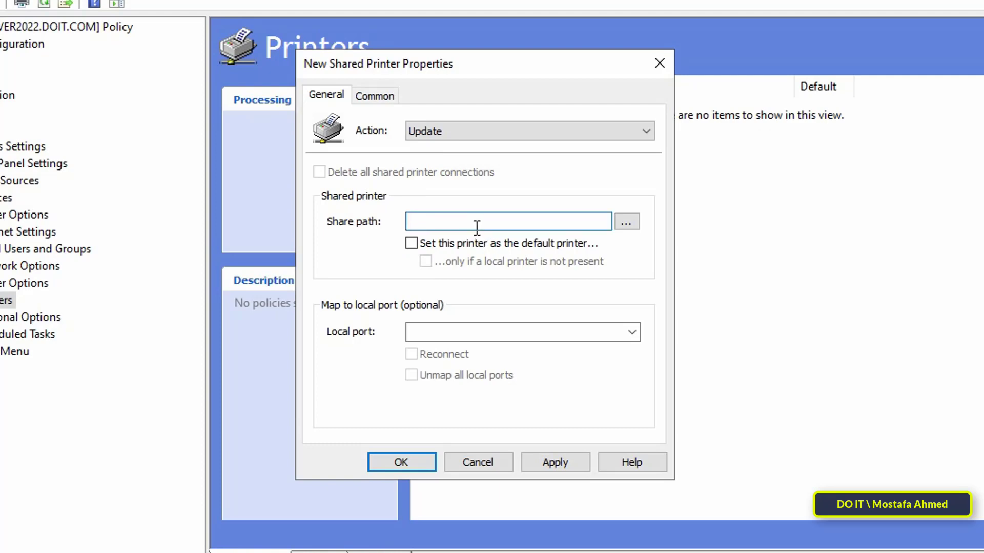
text(\\1)
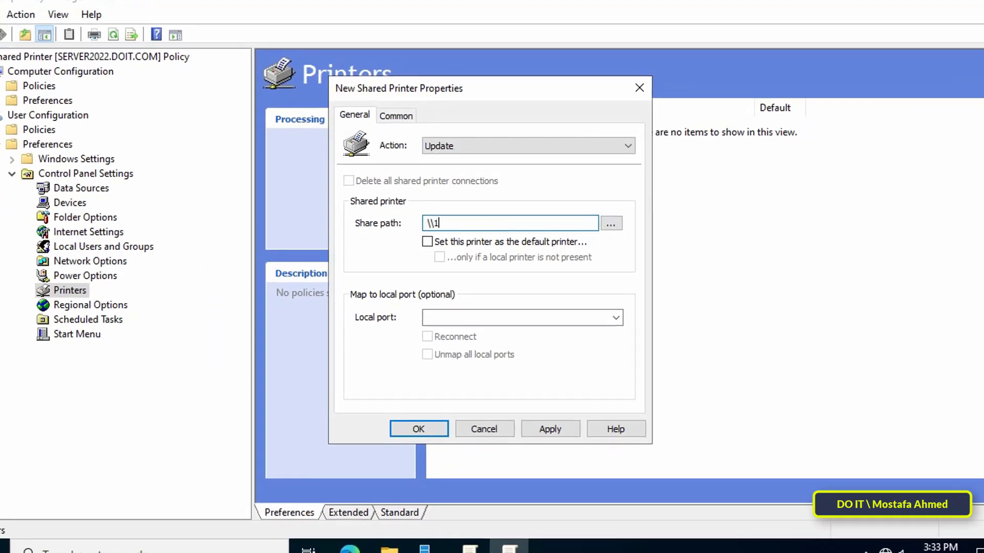
text(92.168.1.200\)
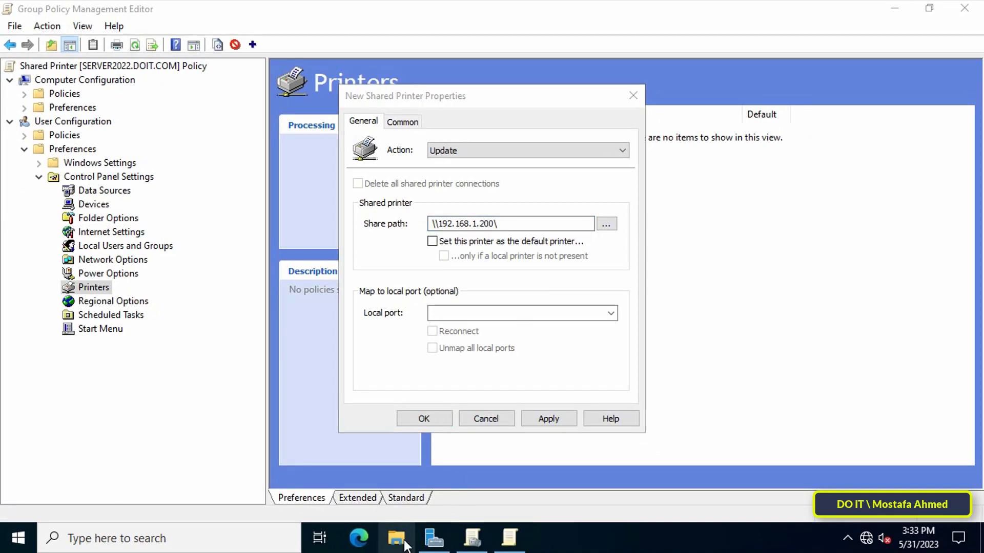
click(396, 538)
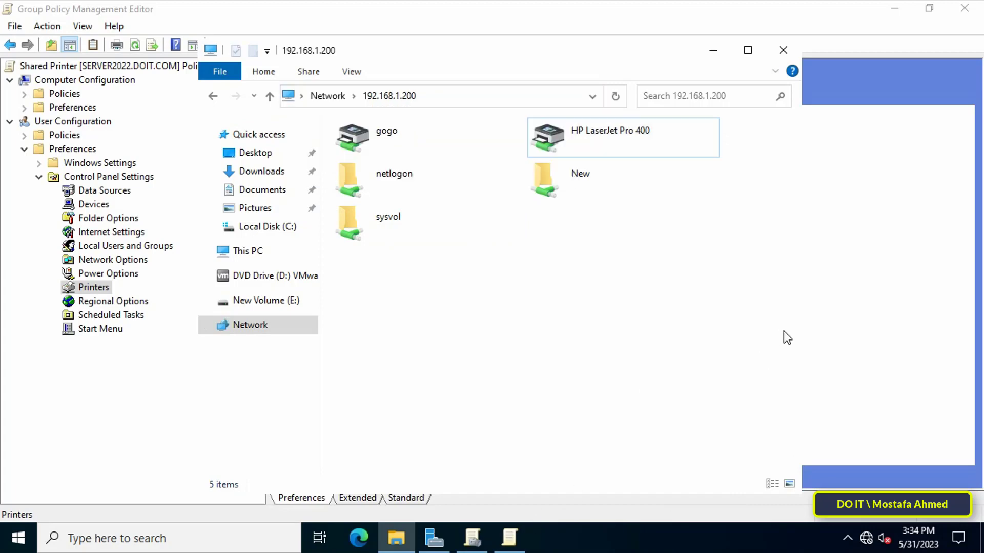
click(471, 538)
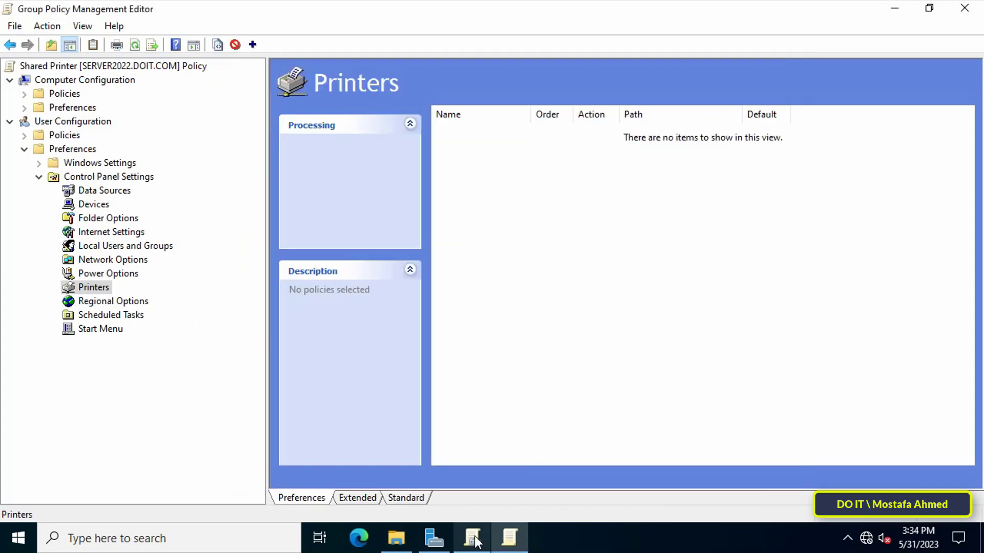
right_click(562, 281)
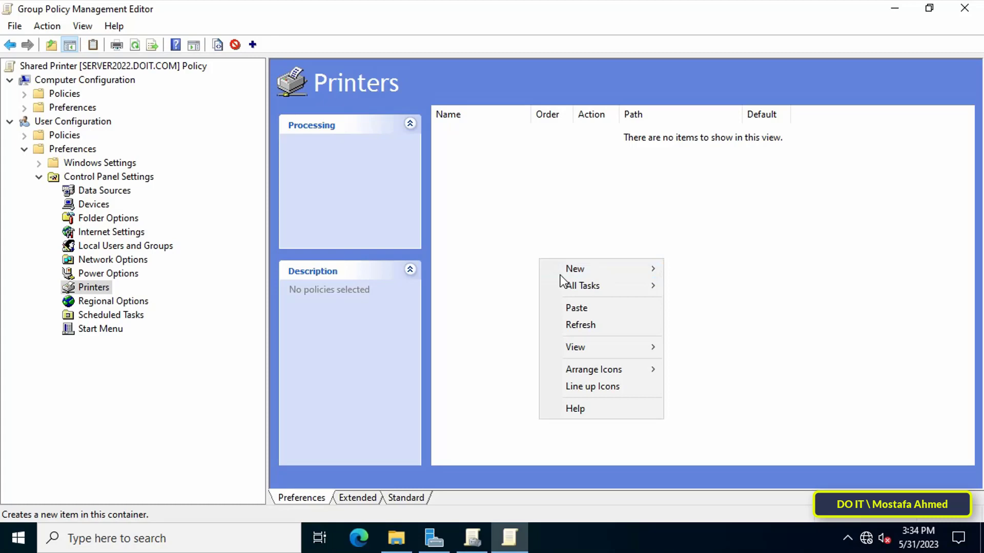
click(573, 268)
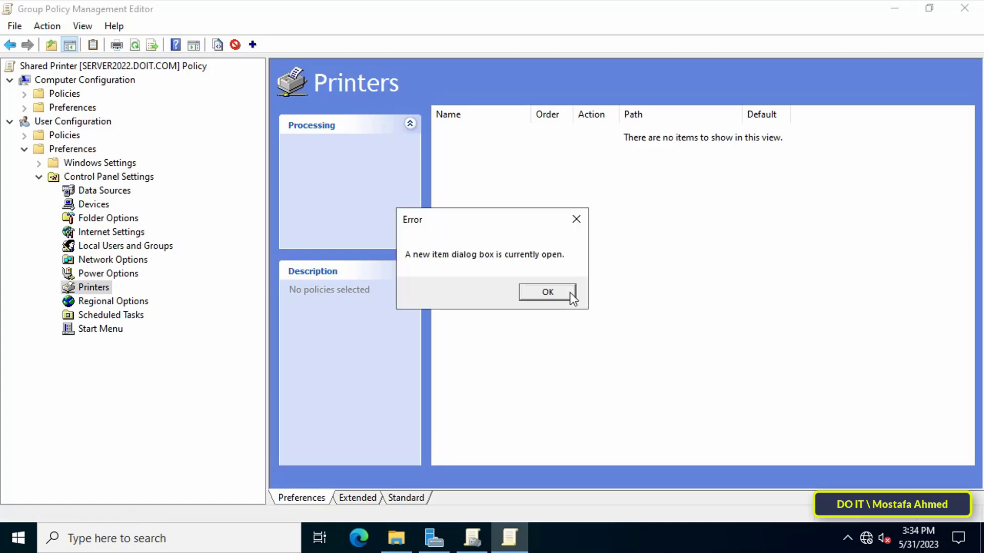
click(546, 292)
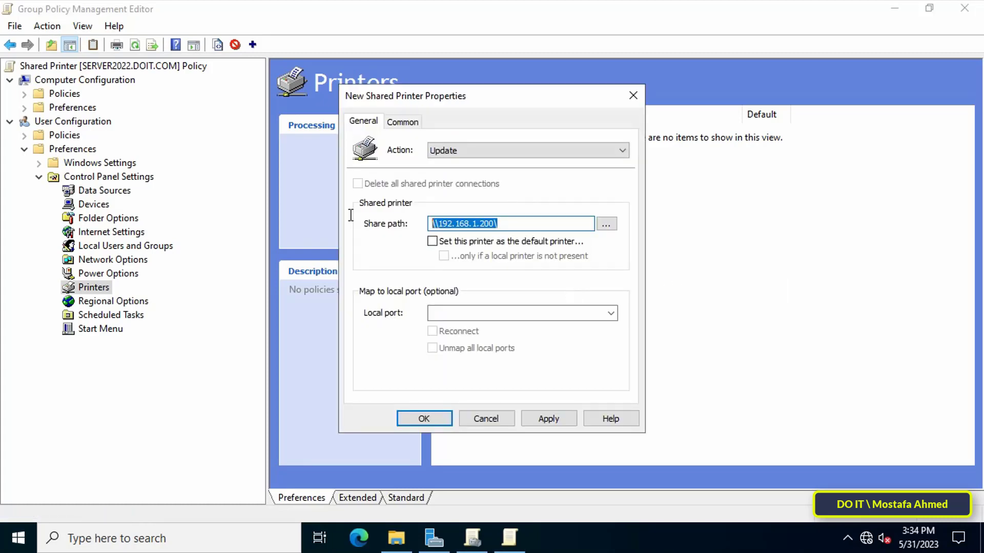
Complete the path with HP LaserJet Pro 400, set it as default printer, and save the item.
text(HP LaserJet Pro 400)
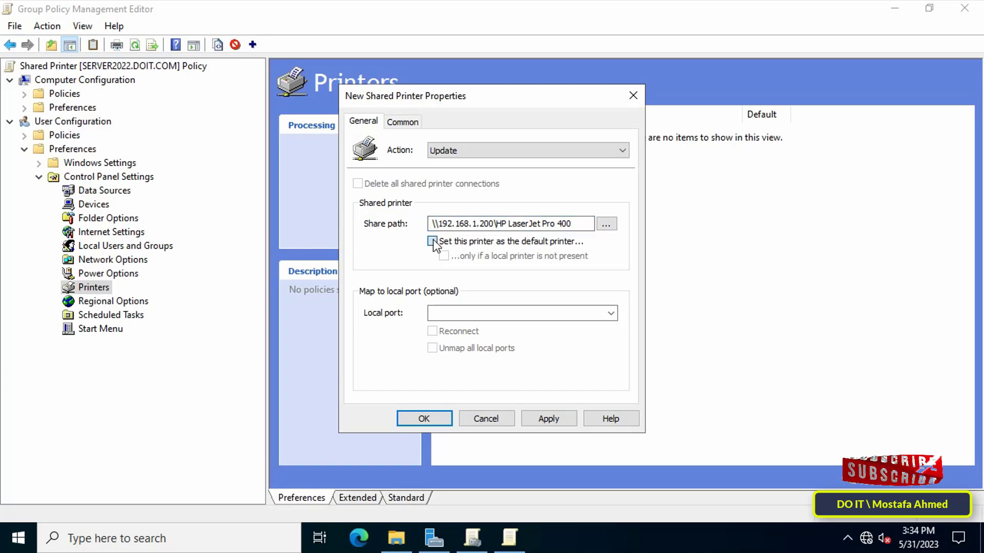
click(432, 242)
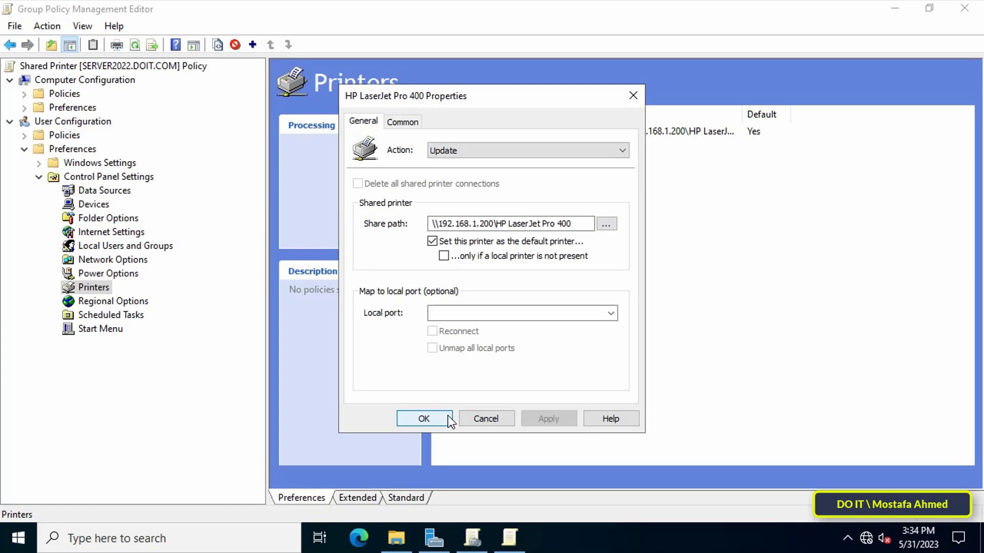
click(424, 418)
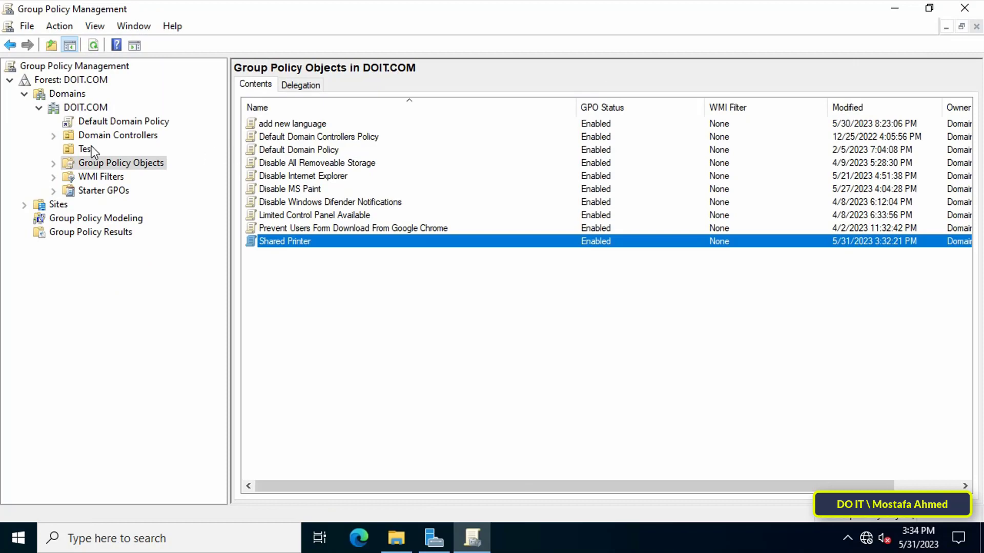
Link the existing Shared Printer GPO to the Test OU.
right_click(85, 149)
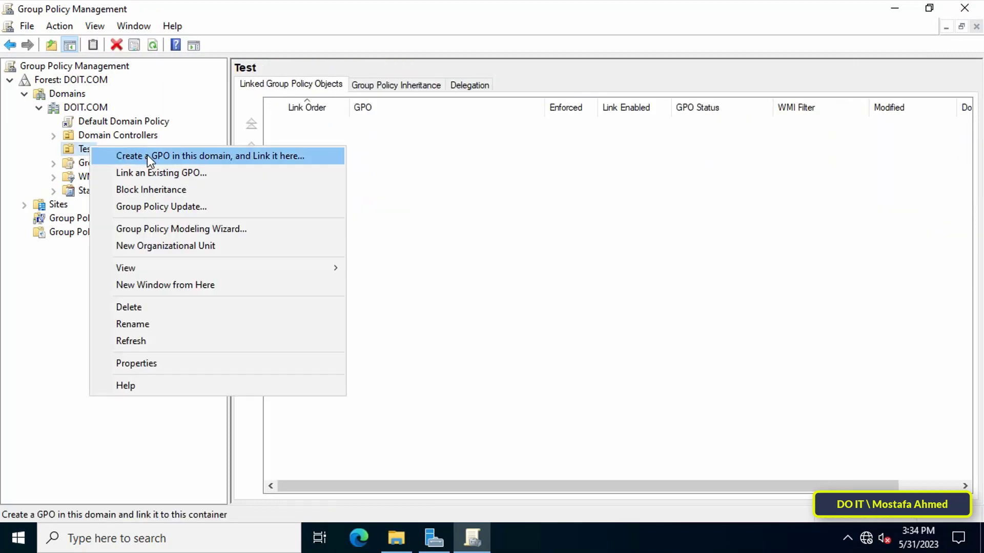
click(161, 172)
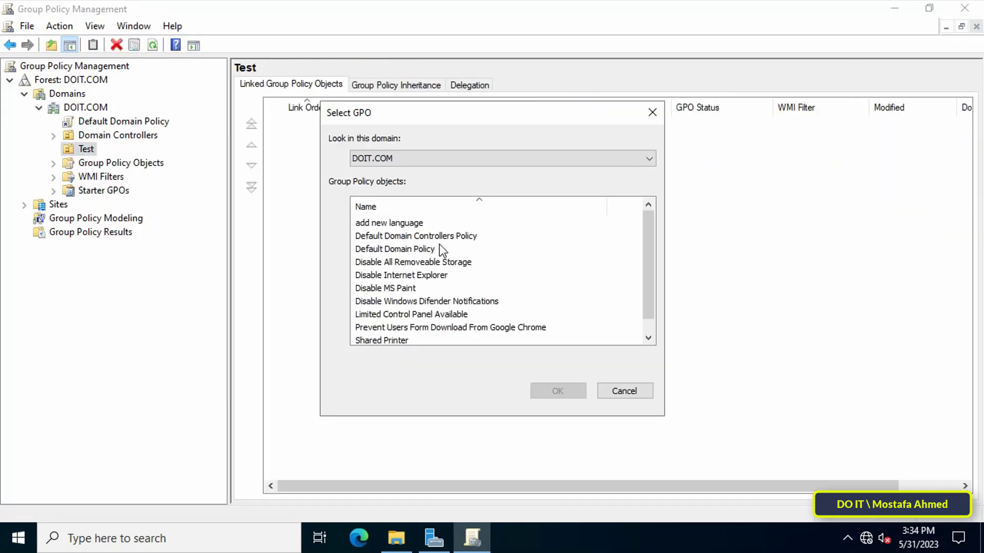
click(381, 340)
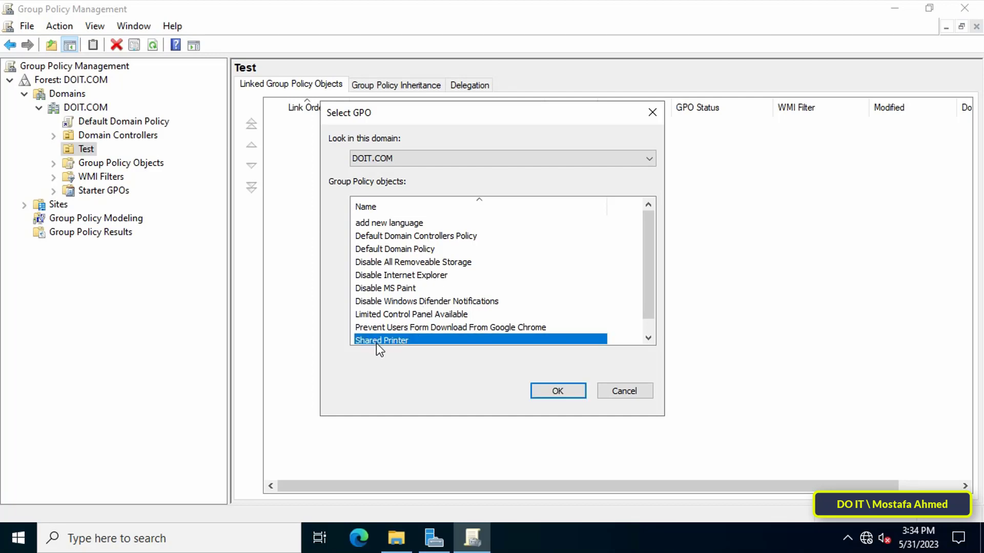
click(557, 391)
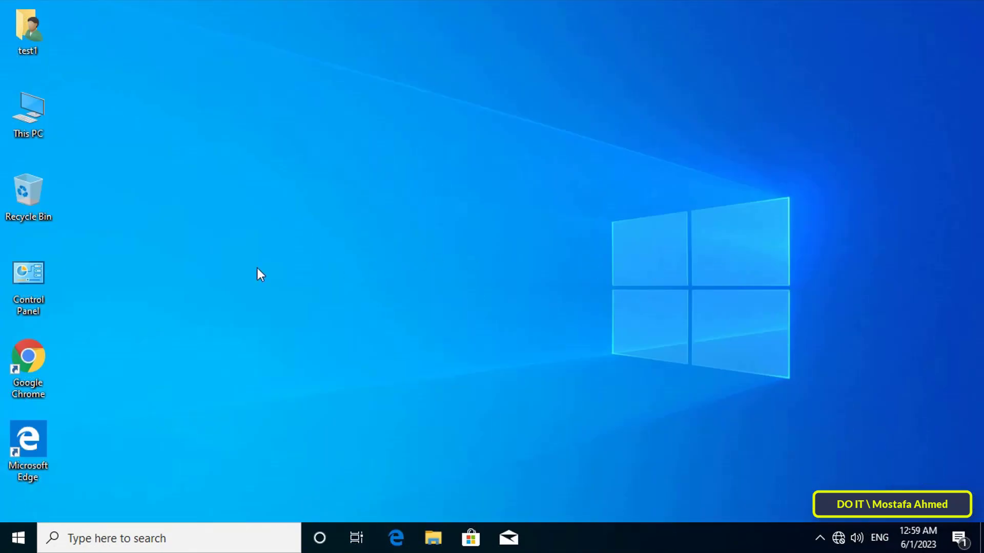
Show the client's Devices and Printers and bring up the Run box with Win+R.
double_click(27, 272)
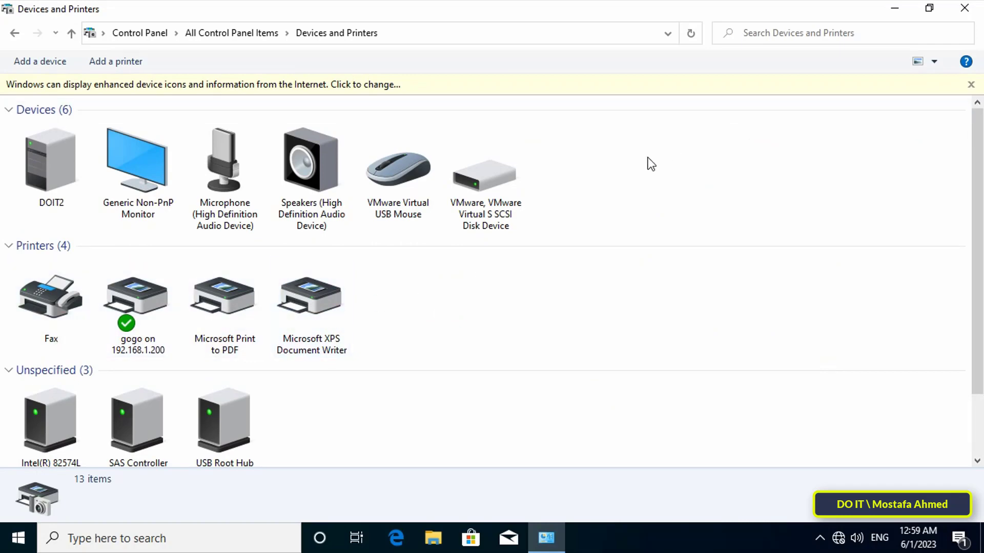
key(Win+r)
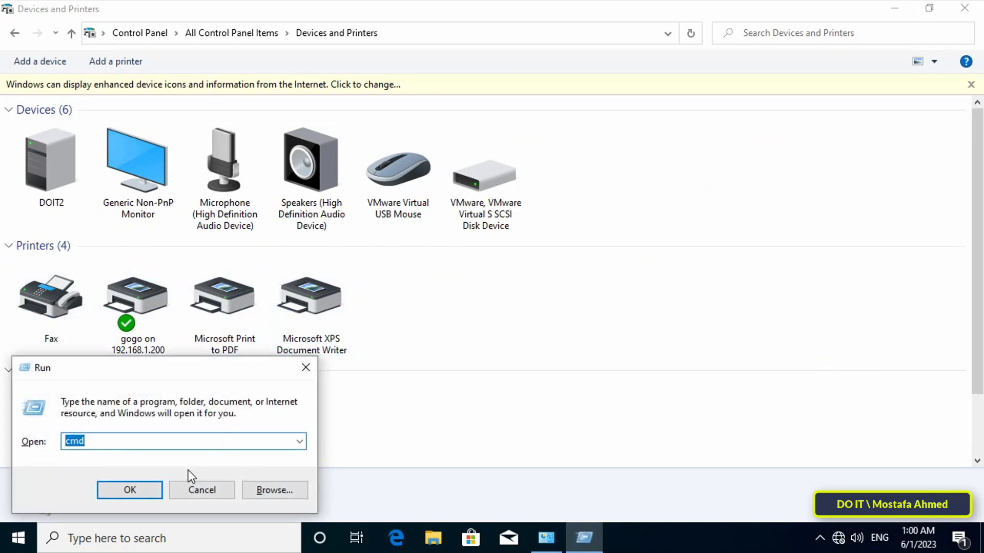
Run gpupdate /force in Command Prompt to refresh group policy, then close the window.
click(129, 490)
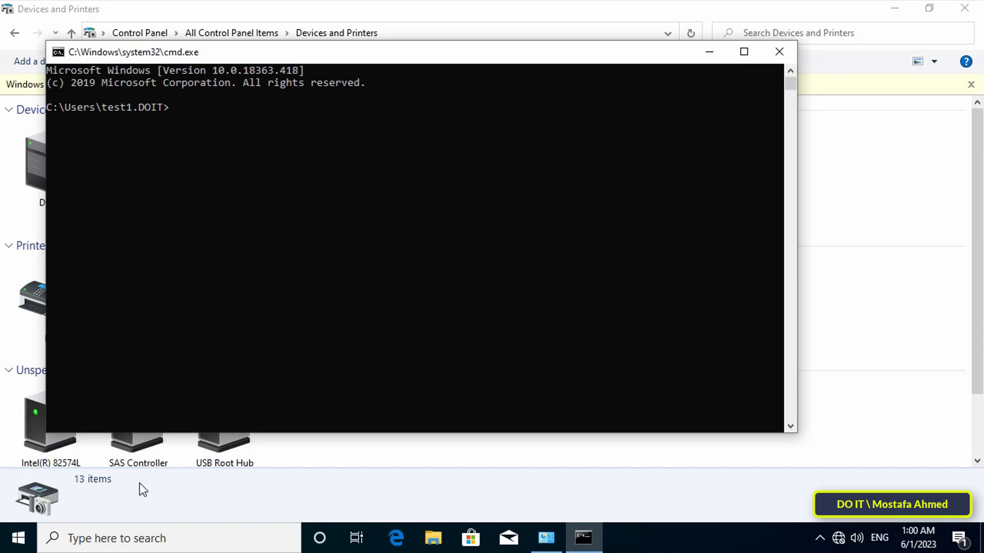
text(gp)
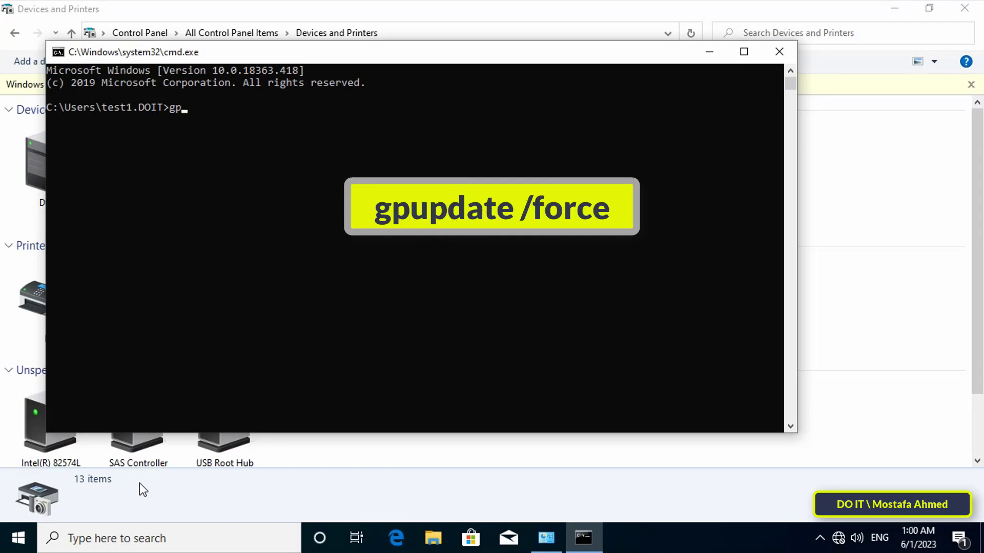
text(update /force)
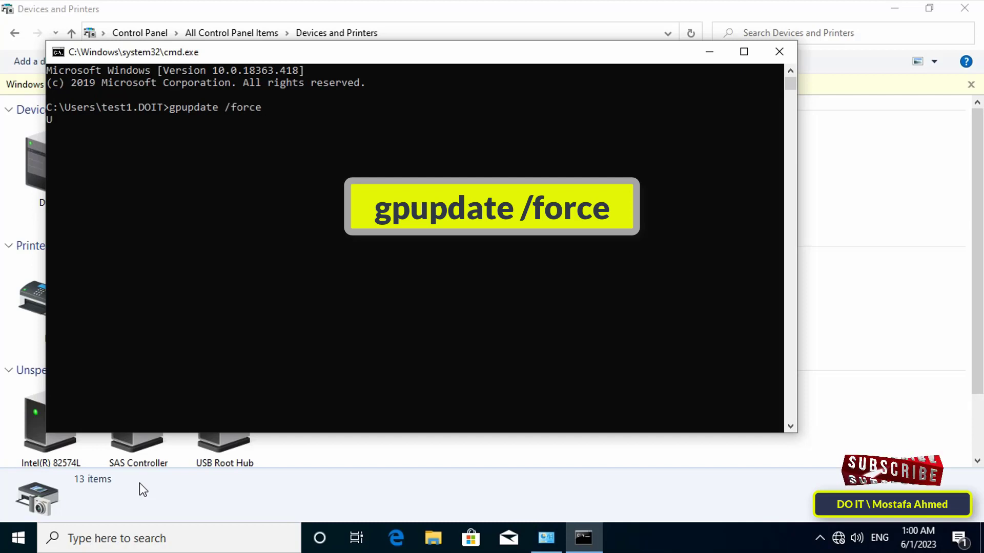
key(enter)
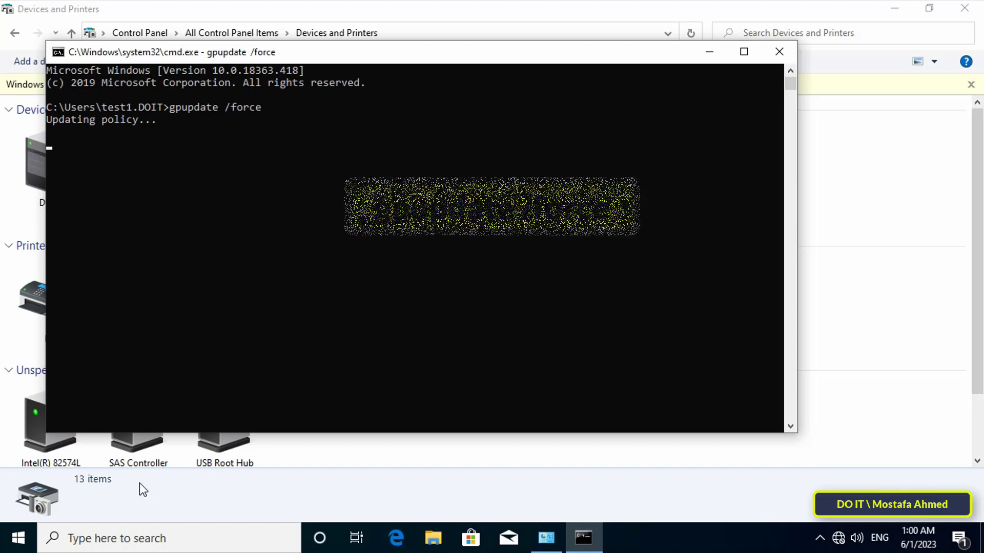
mouse_move(780, 51)
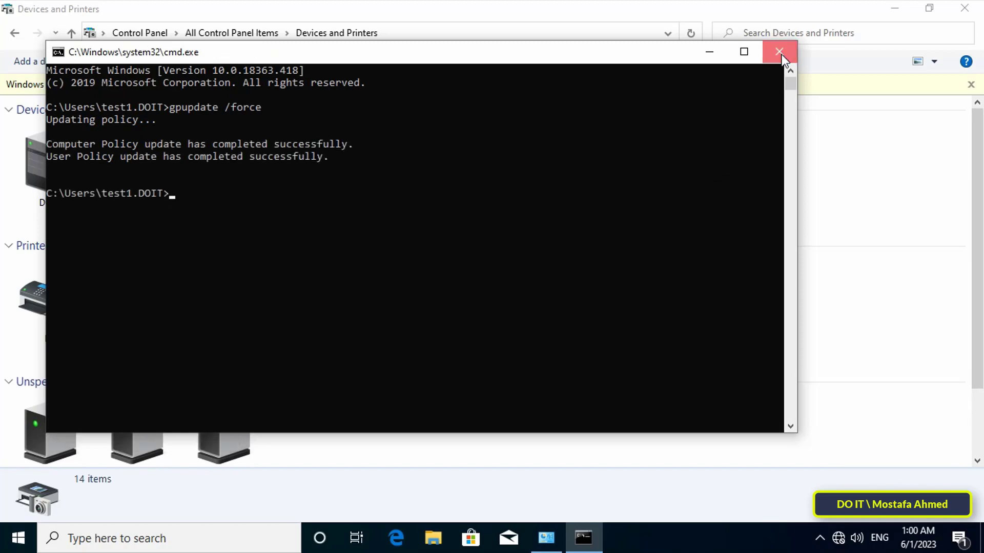
click(779, 52)
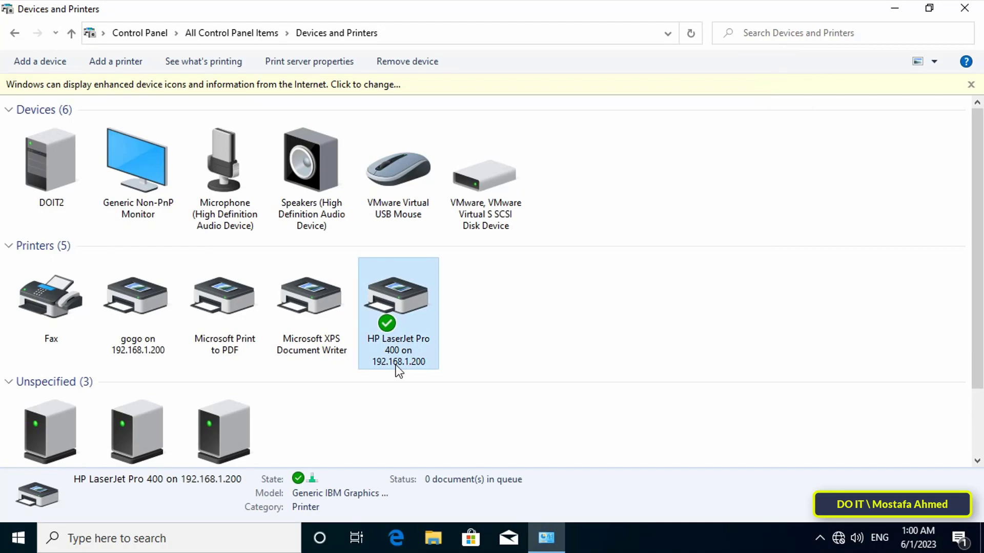
mouse_move(444, 415)
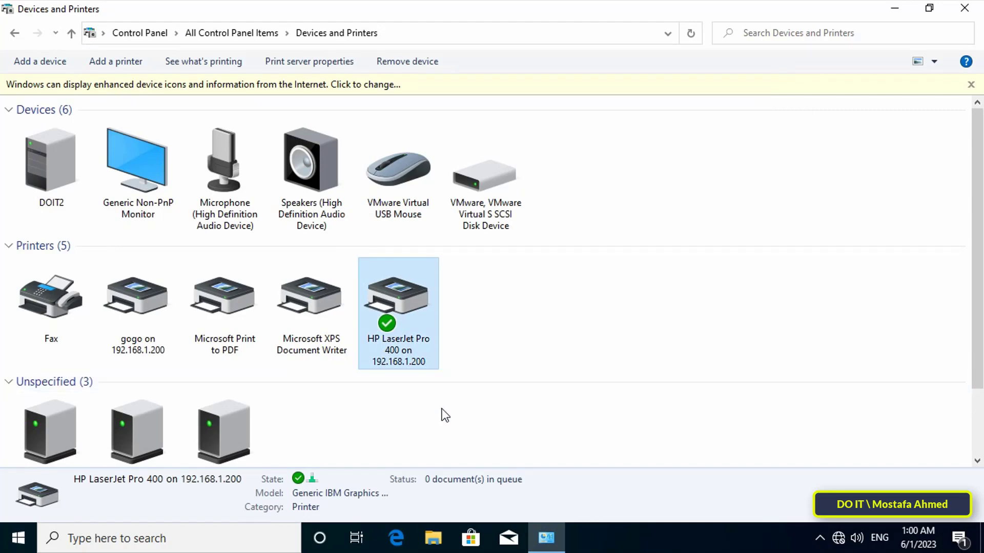